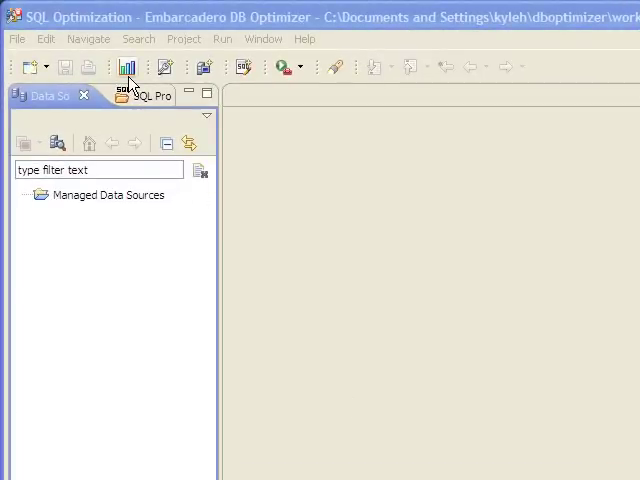
mouse_move(382, 310)
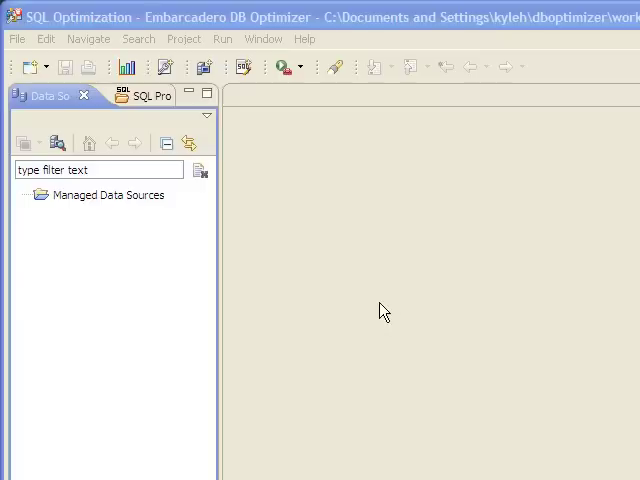
mouse_move(374, 288)
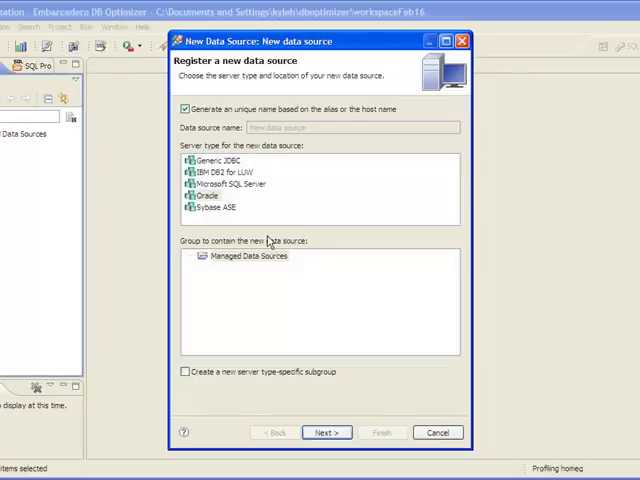
Create an Oracle data source for server alias homeq, logging in as user system.
click(208, 196)
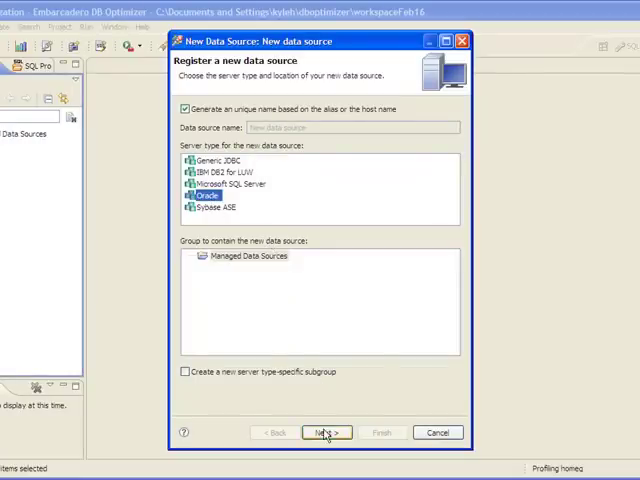
click(326, 432)
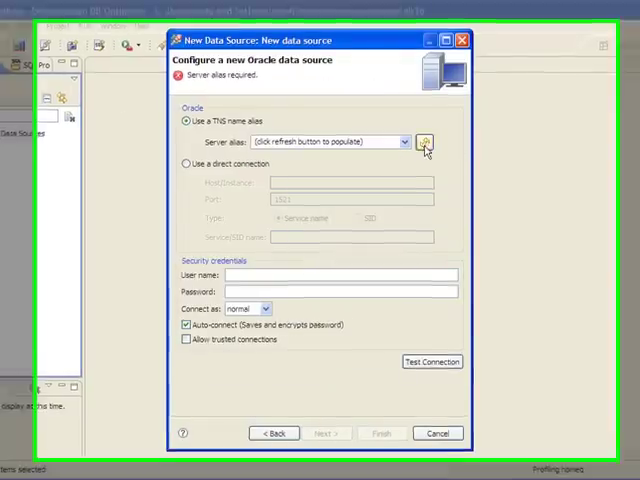
click(430, 130)
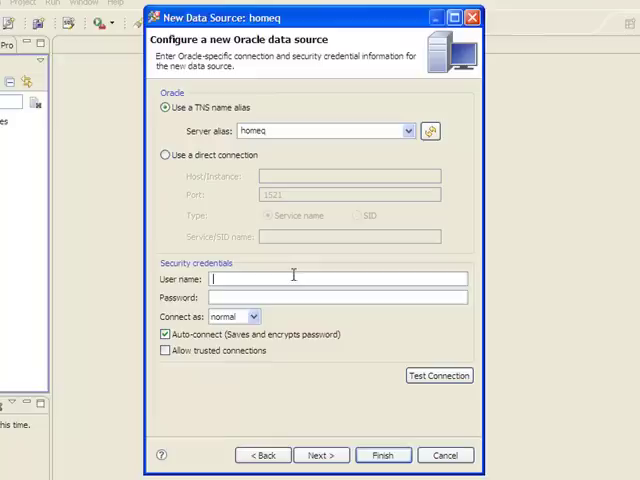
text(system)
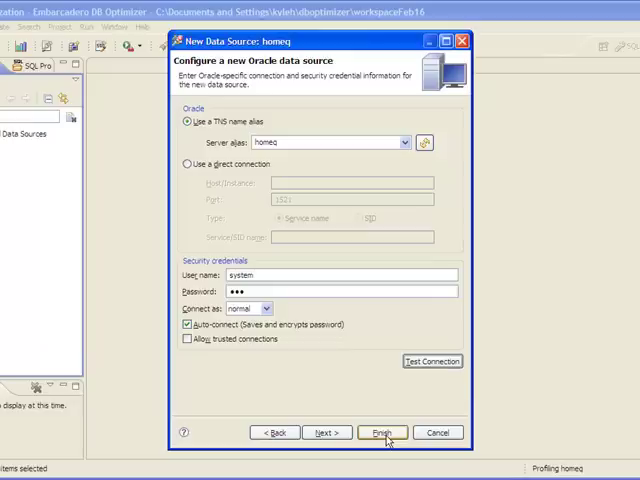
click(380, 432)
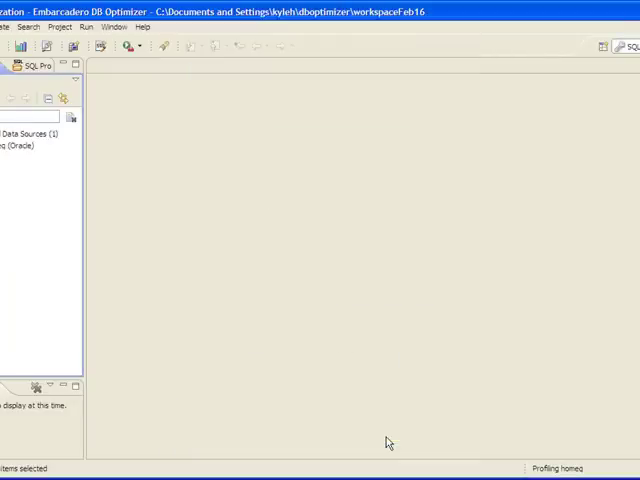
mouse_move(388, 444)
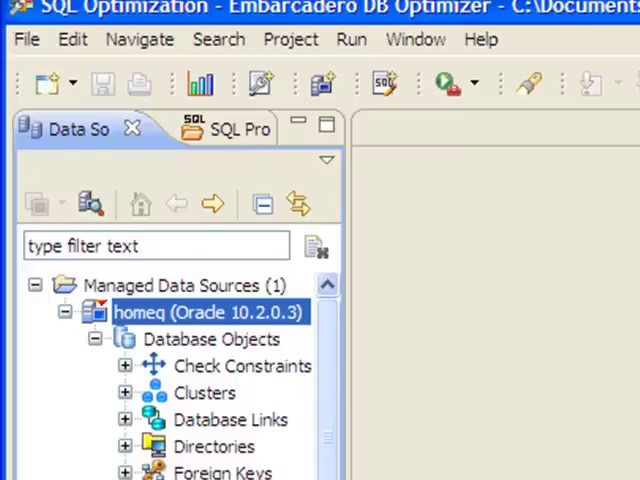
mouse_move(428, 208)
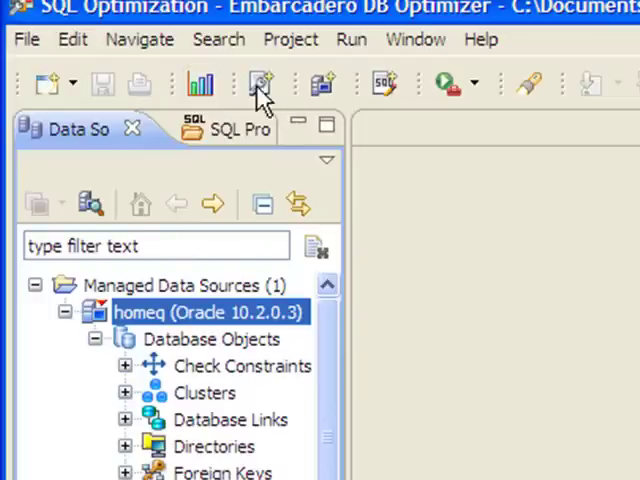
mouse_move(200, 84)
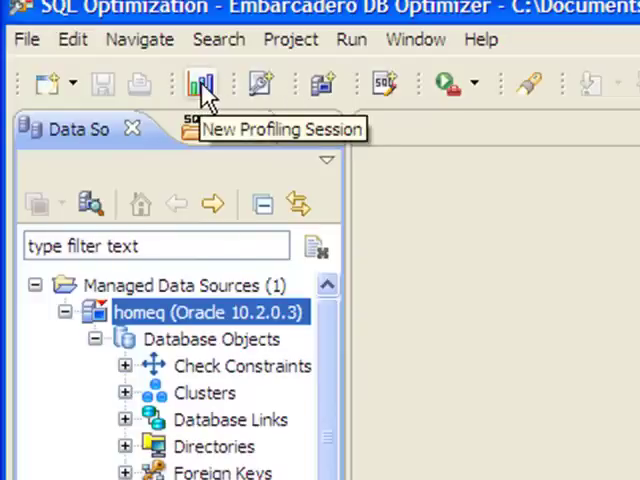
mouse_move(260, 84)
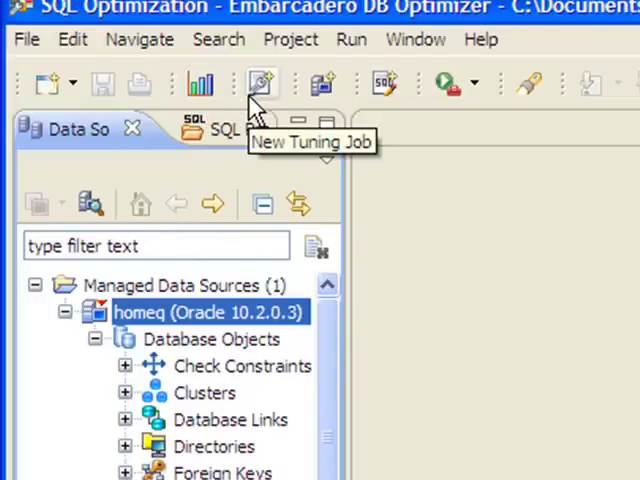
mouse_move(384, 84)
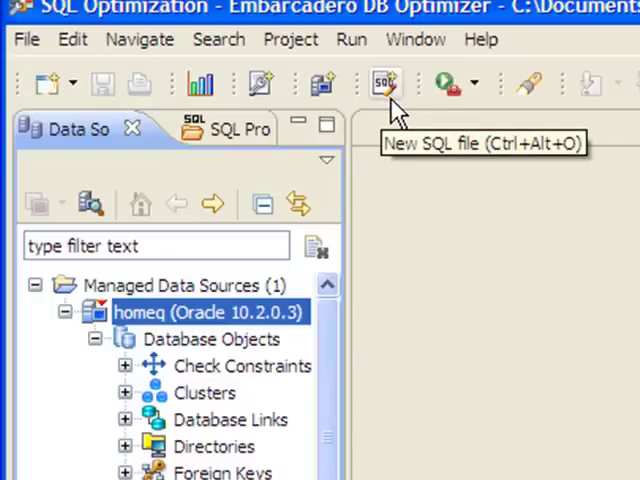
mouse_move(190, 90)
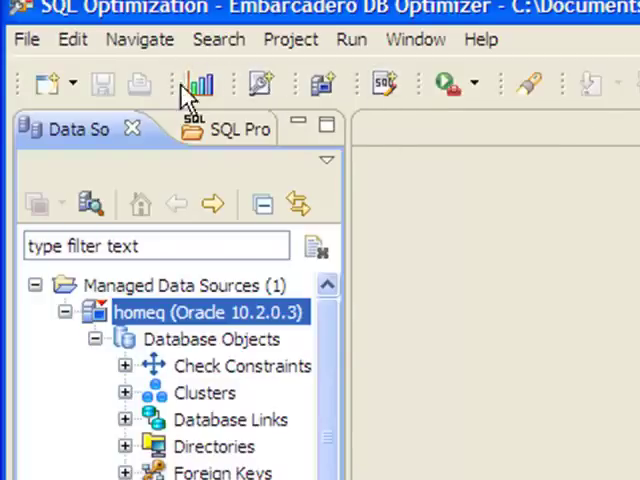
mouse_move(292, 124)
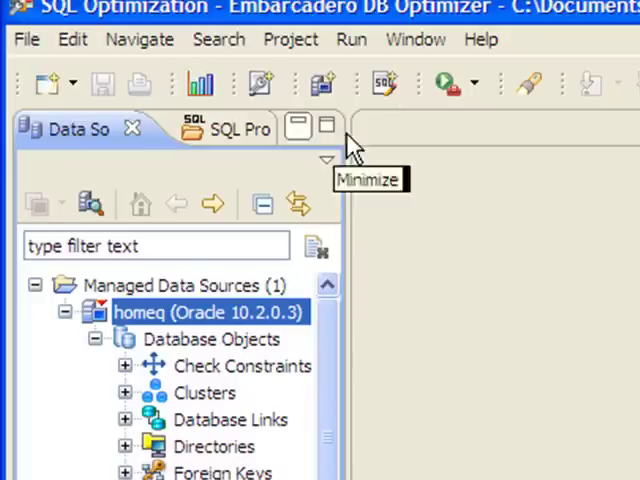
mouse_move(200, 84)
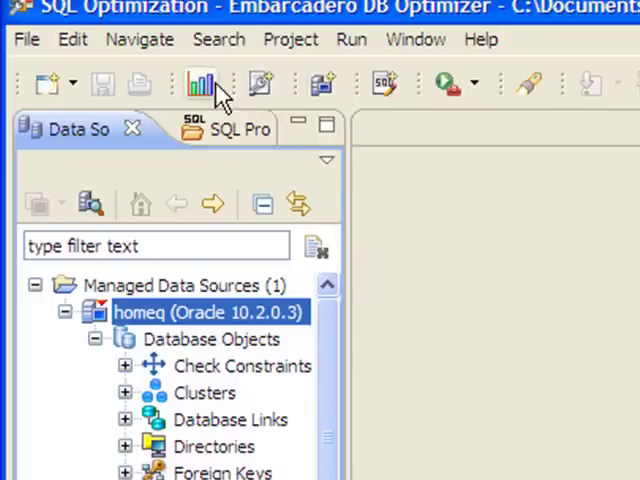
mouse_move(384, 90)
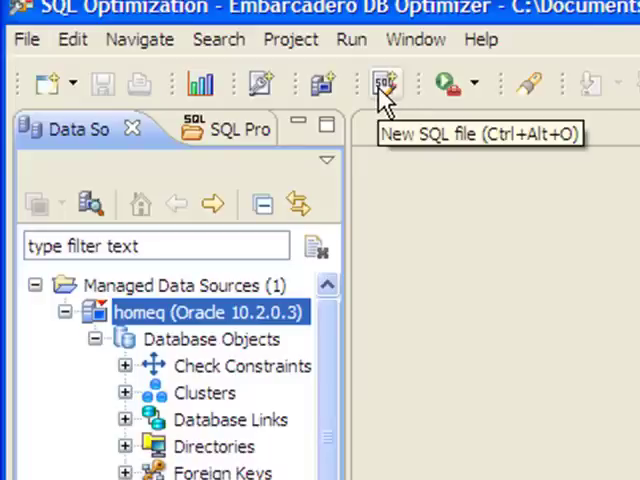
mouse_move(200, 82)
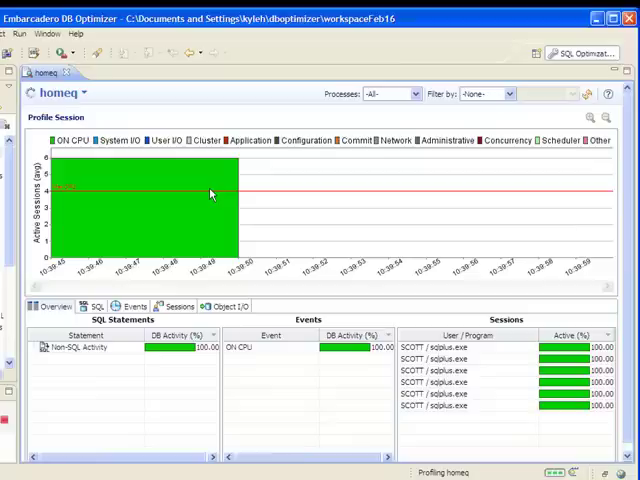
mouse_move(384, 430)
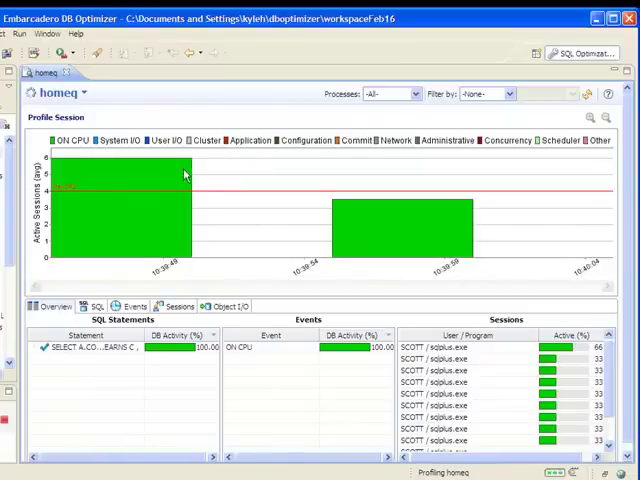
mouse_move(204, 196)
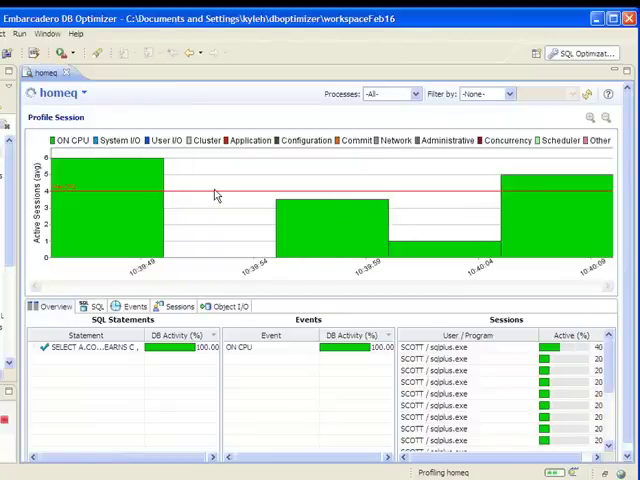
mouse_move(162, 196)
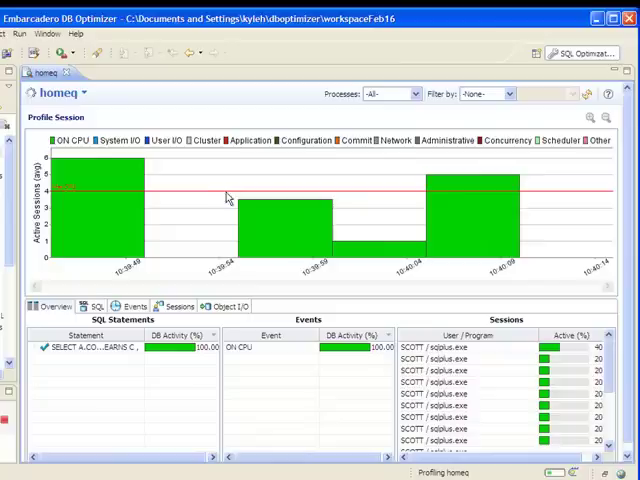
mouse_move(108, 208)
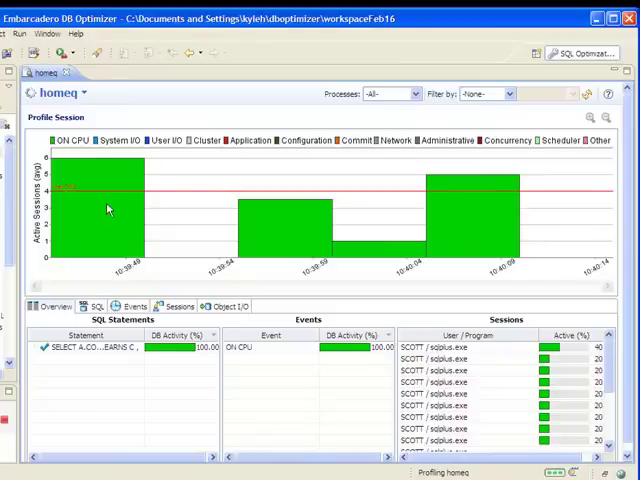
mouse_move(420, 232)
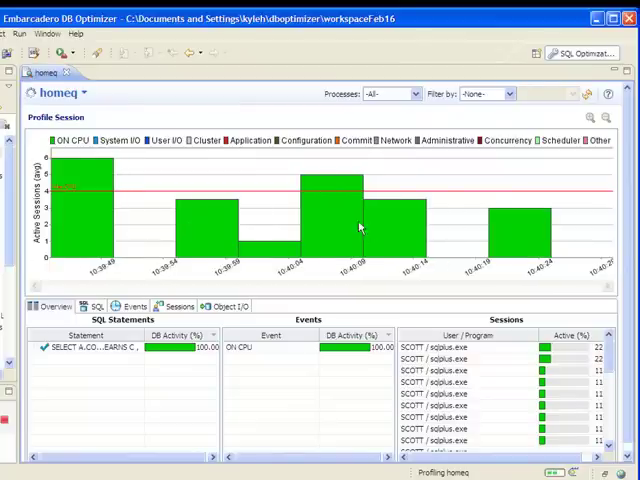
mouse_move(350, 188)
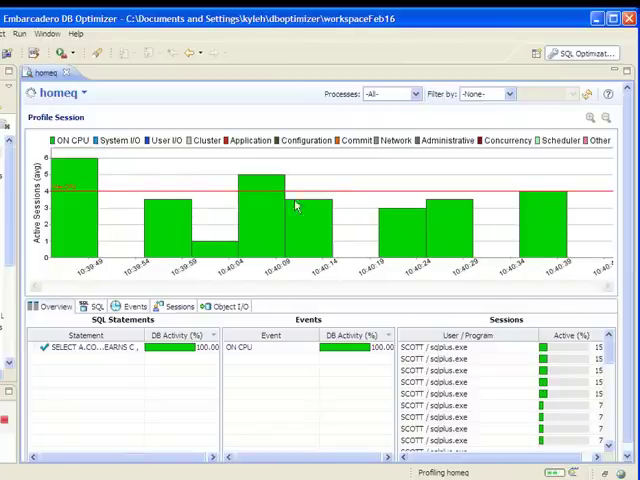
mouse_move(308, 204)
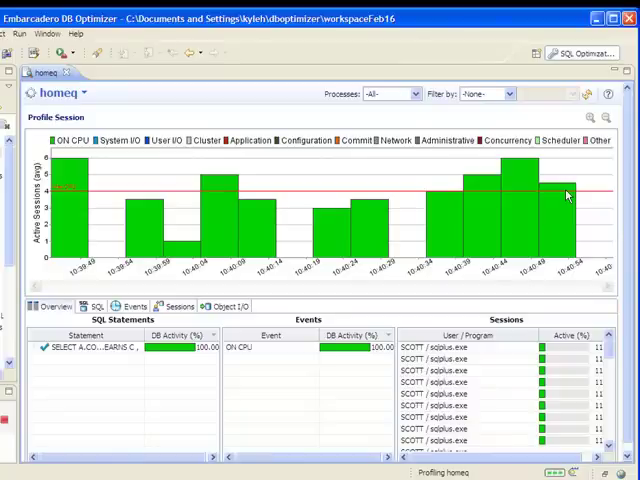
mouse_move(390, 198)
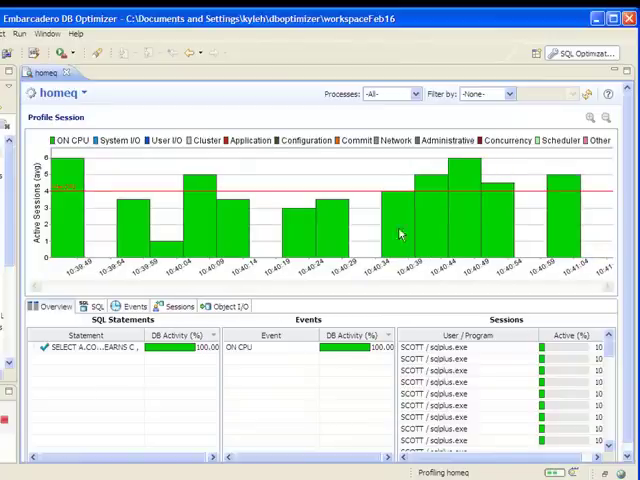
mouse_move(438, 224)
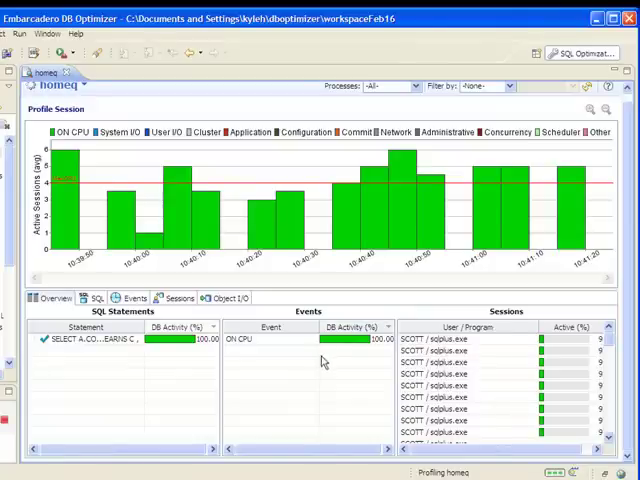
mouse_move(290, 412)
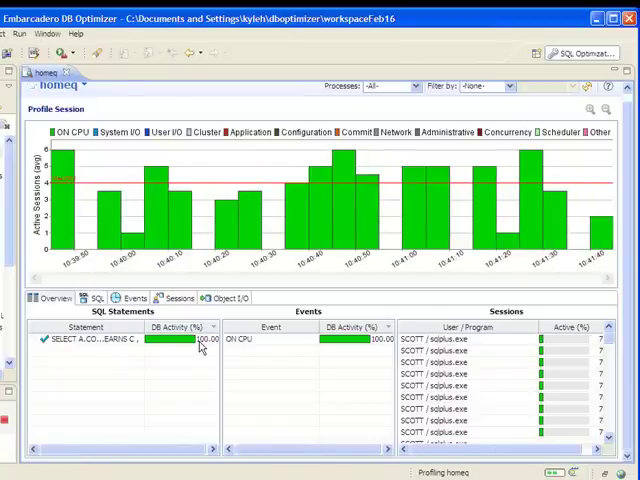
Select the top SELECT statement in the SQL Statements grid to show its text.
click(96, 340)
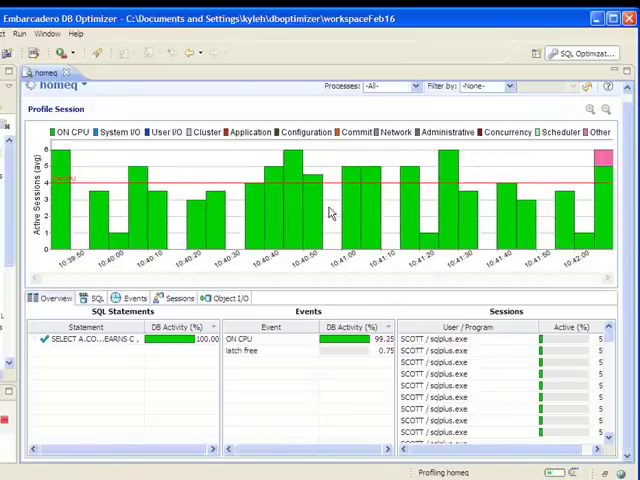
mouse_move(264, 200)
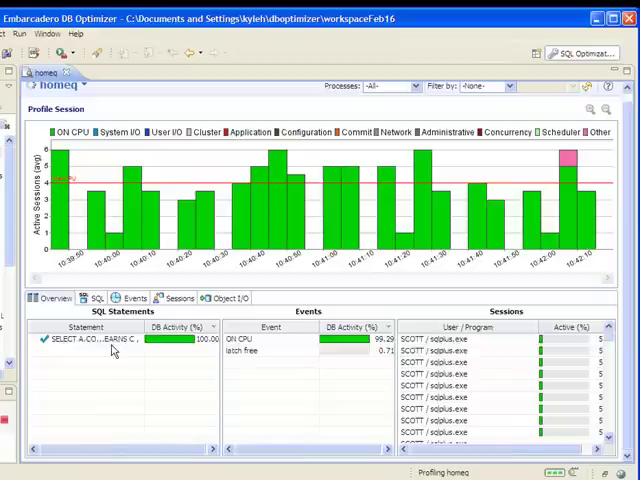
click(100, 338)
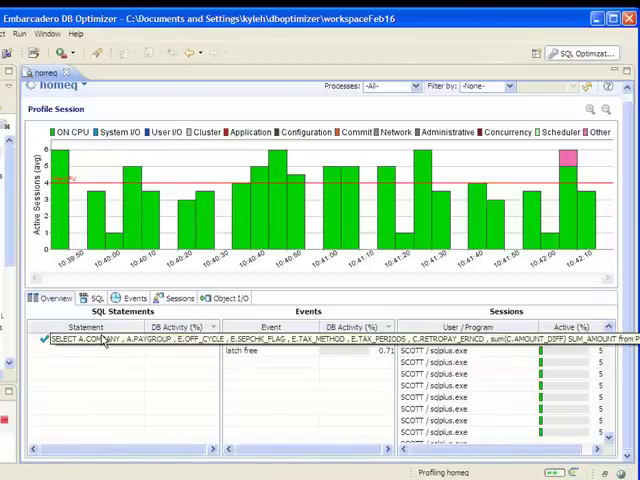
Start a tuning job with the top SELECT statement as its candidate via Tune.
right_click(90, 340)
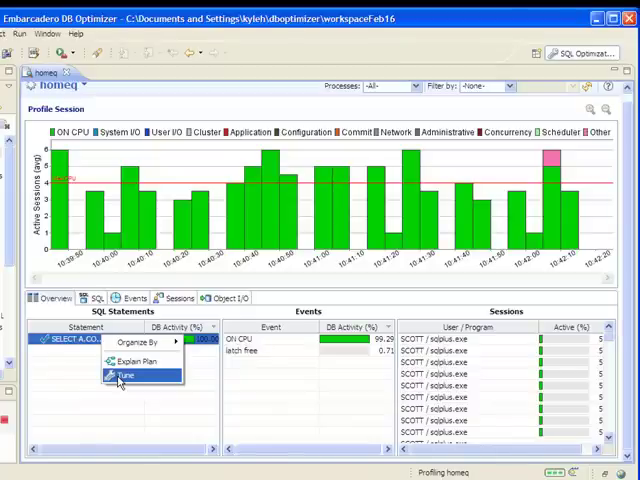
click(126, 374)
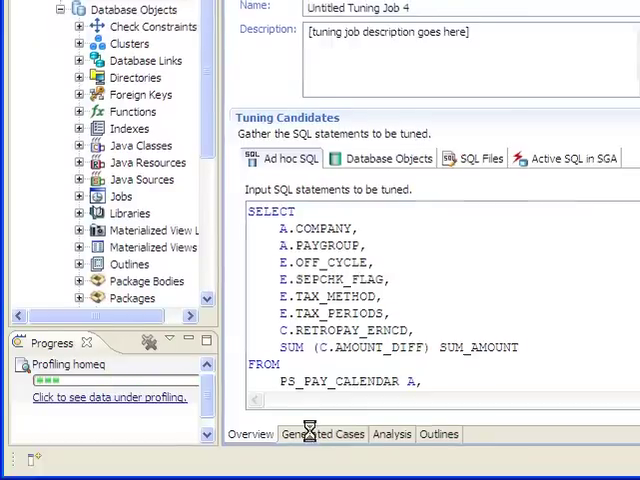
Execute the generated hint cases for Statement 1 to get their costs.
click(306, 432)
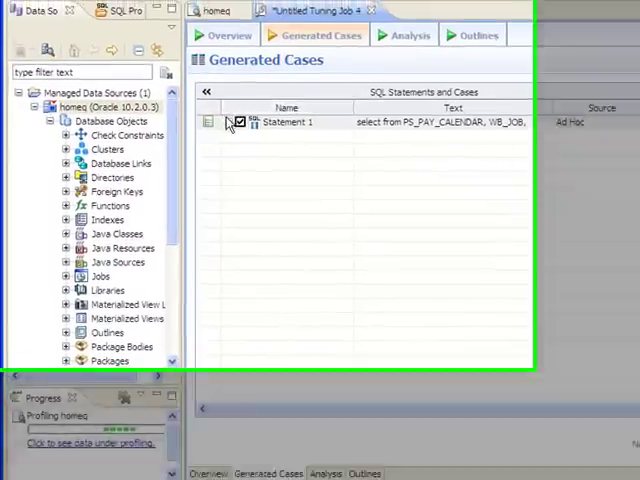
click(232, 122)
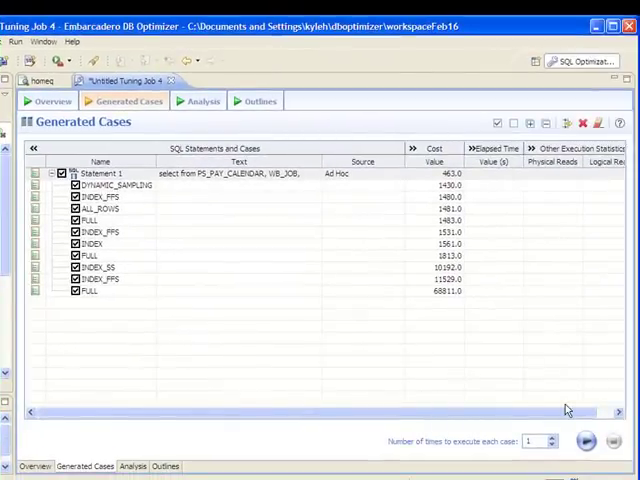
mouse_move(588, 350)
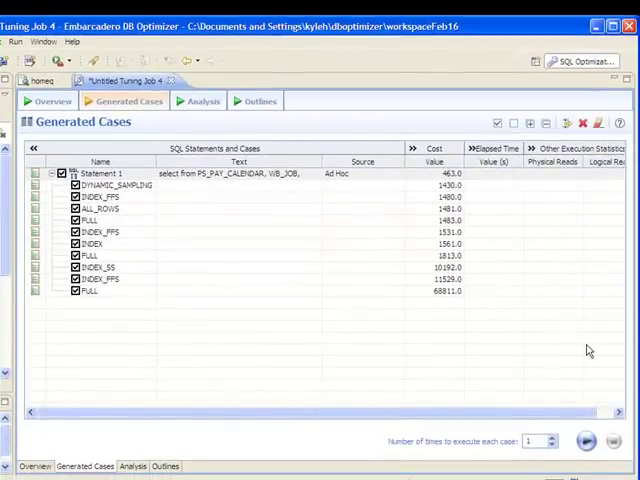
mouse_move(586, 440)
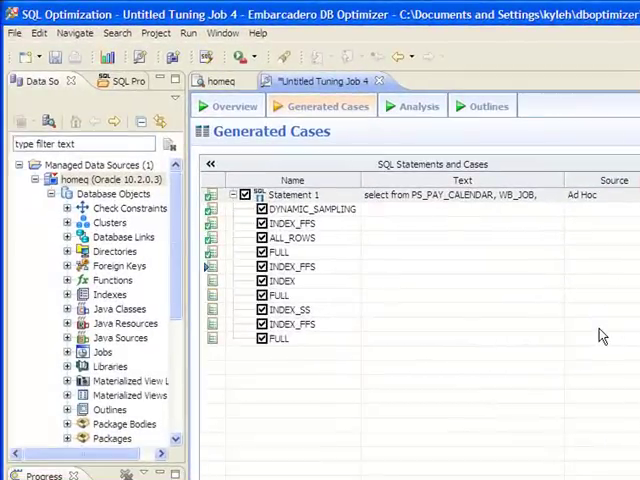
mouse_move(312, 340)
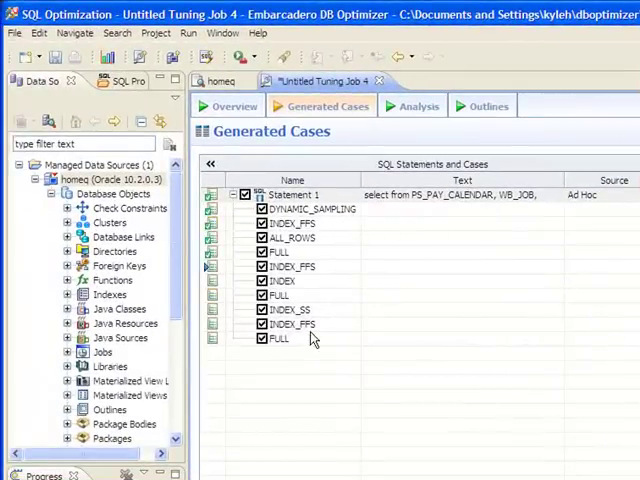
mouse_move(312, 388)
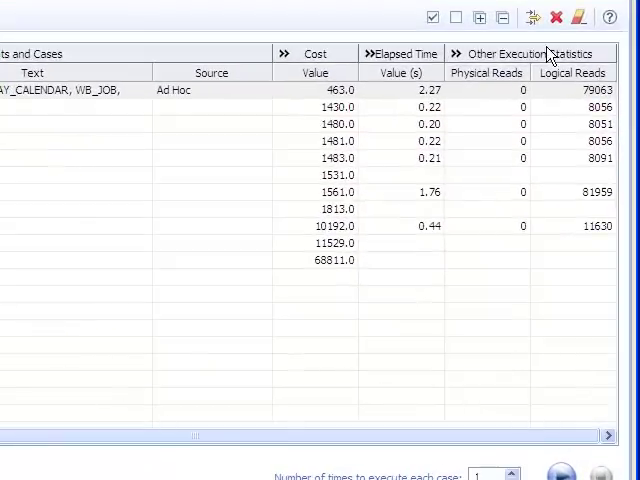
Sort the executed cases by elapsed time, fastest first.
click(400, 72)
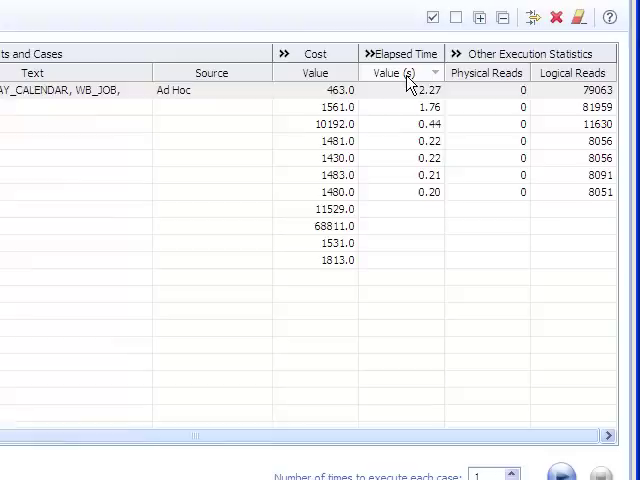
click(400, 72)
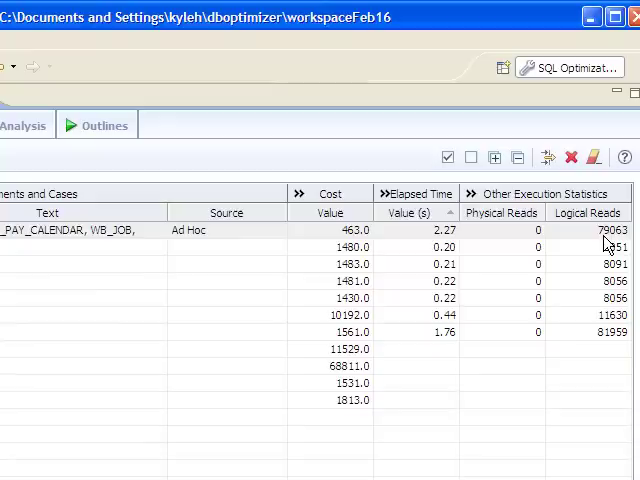
mouse_move(608, 250)
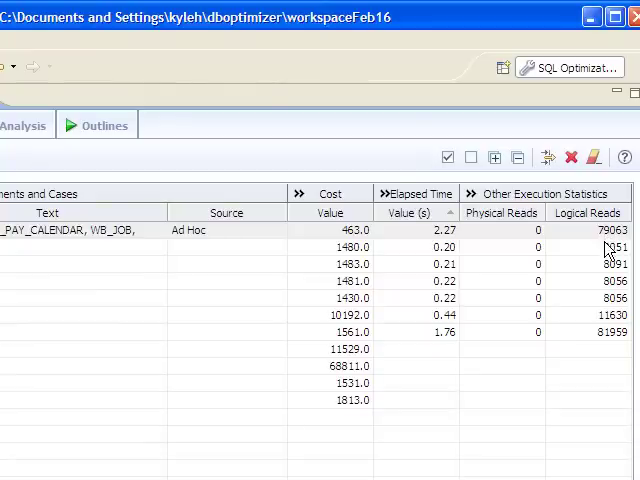
mouse_move(604, 256)
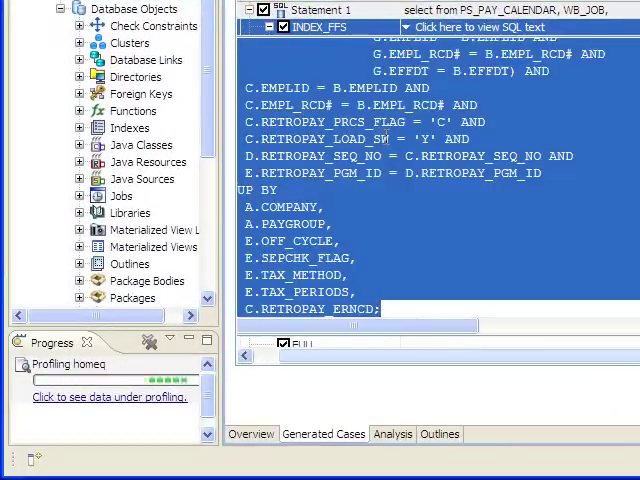
scroll(up, 3)
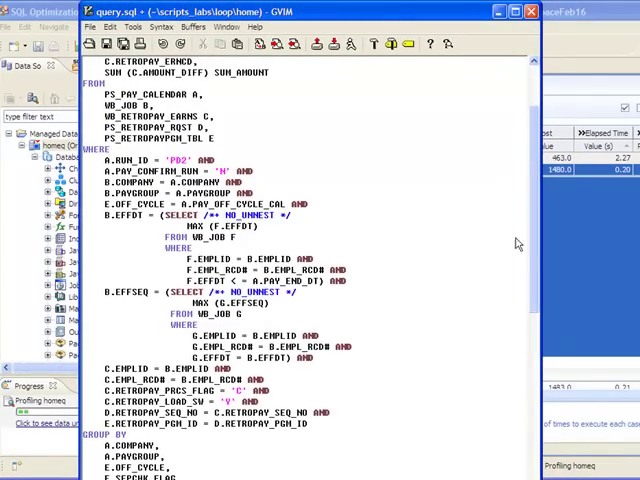
scroll(up, 3)
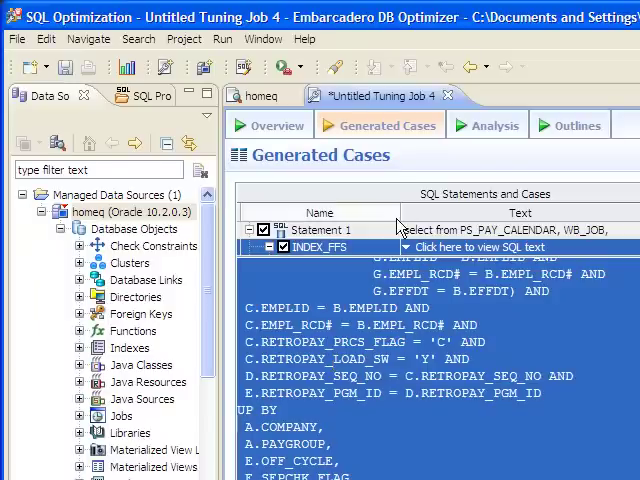
Return to the homeq profiling session and watch CPU load drop to near idle.
click(260, 96)
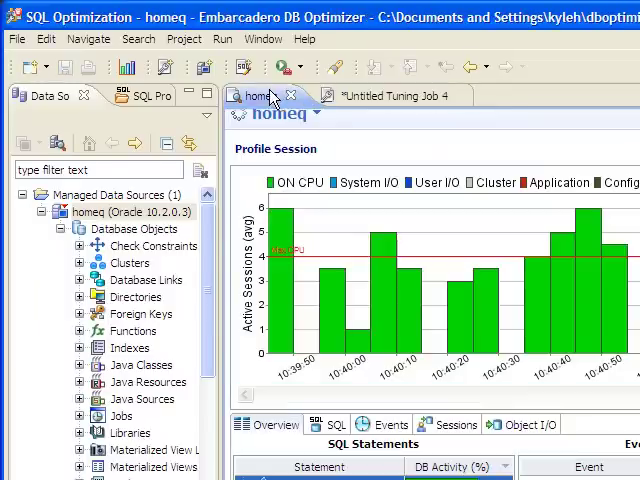
mouse_move(544, 392)
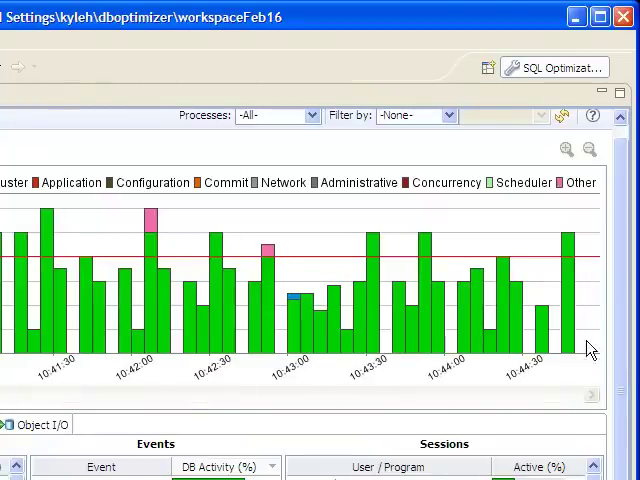
mouse_move(588, 360)
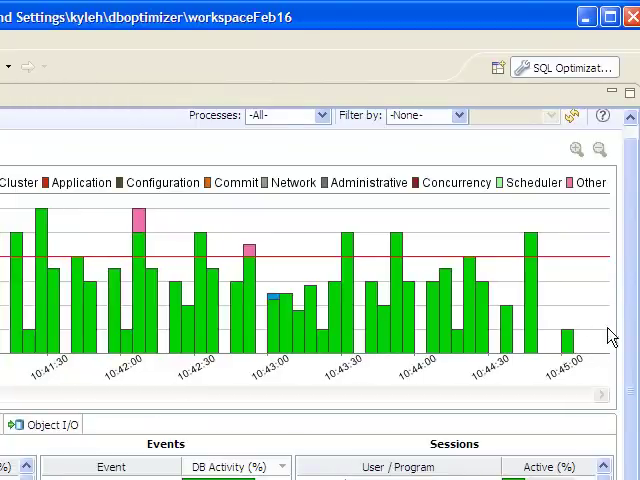
mouse_move(580, 324)
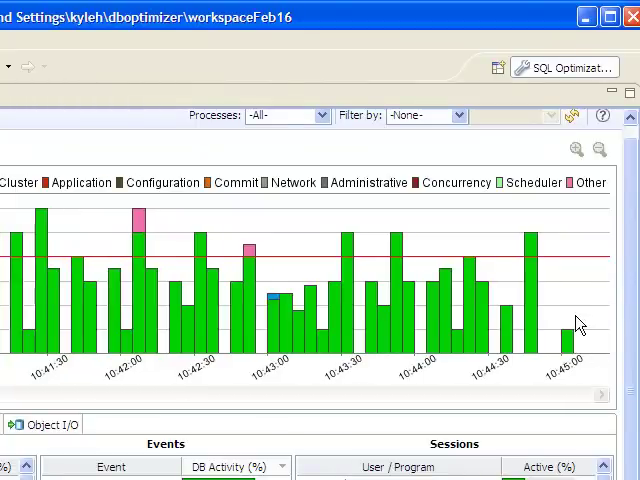